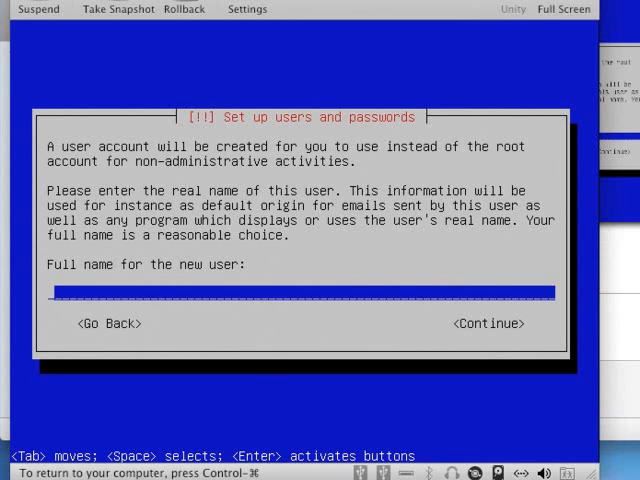
# Enter the new user's full name and account details in the installer.
pyautogui.write('user')
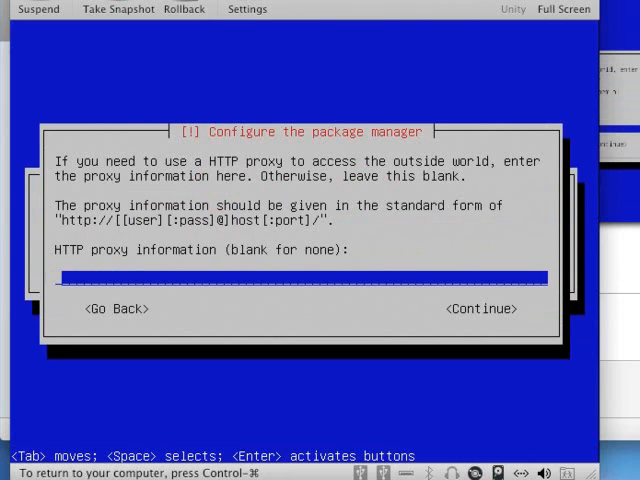
# Leave the HTTP proxy field empty and continue past package manager setup.
pyautogui.press('Tab')
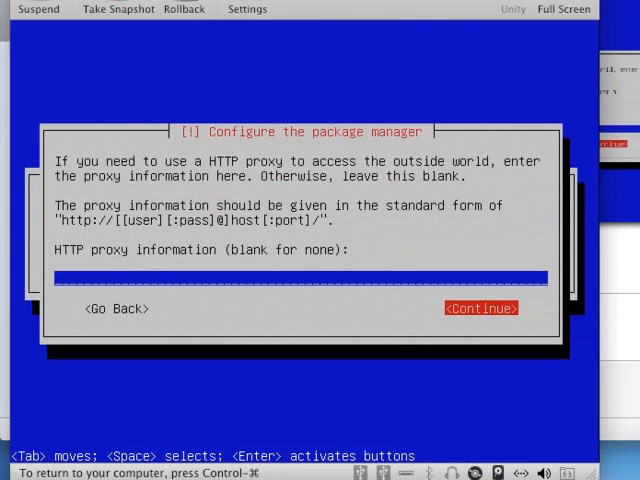
pyautogui.click(480, 308)
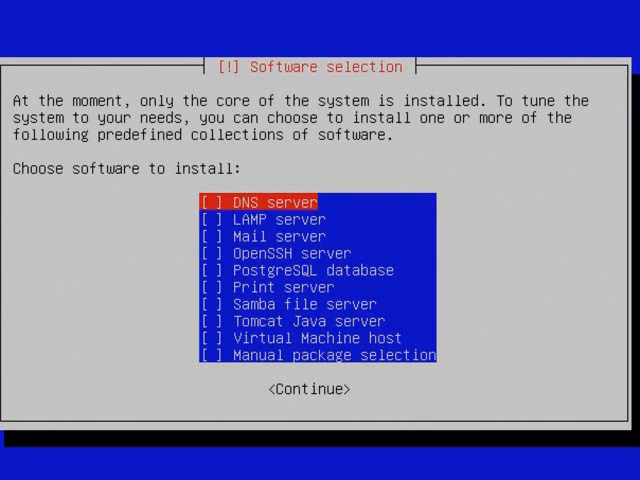
# Mark LAMP server and OpenSSH server in the software selection list.
pyautogui.press('Down')
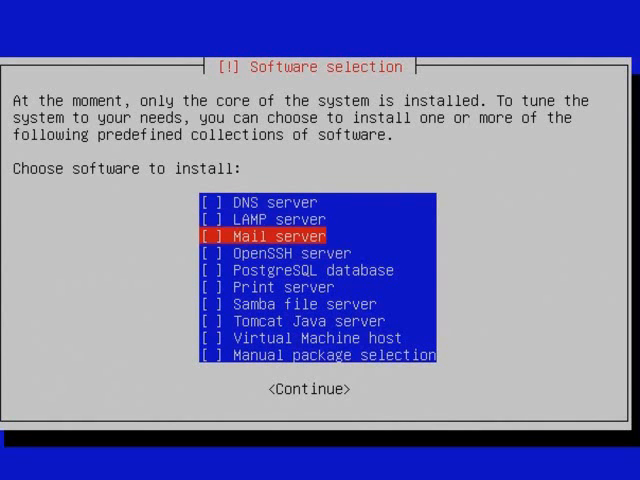
pyautogui.press('Up')
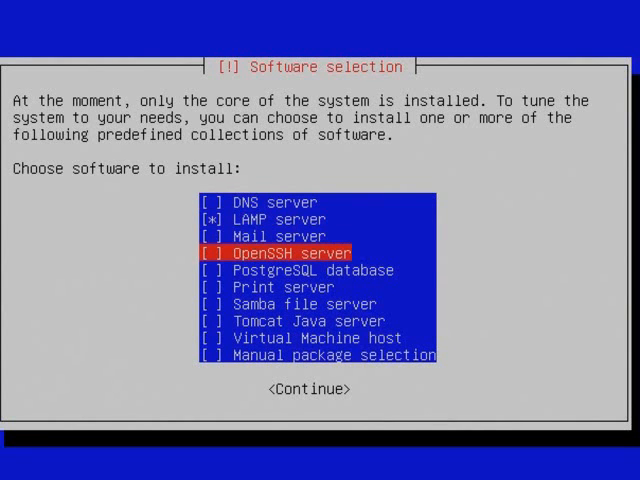
pyautogui.press('space')
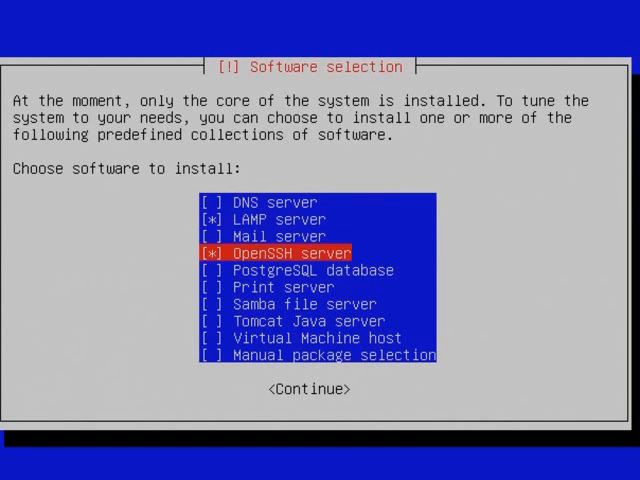
pyautogui.press('Down')
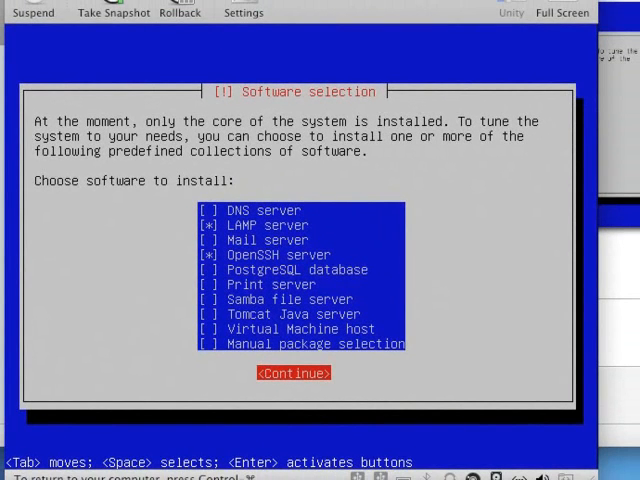
# Confirm the software collections and set the MySQL root password.
pyautogui.click(292, 372)
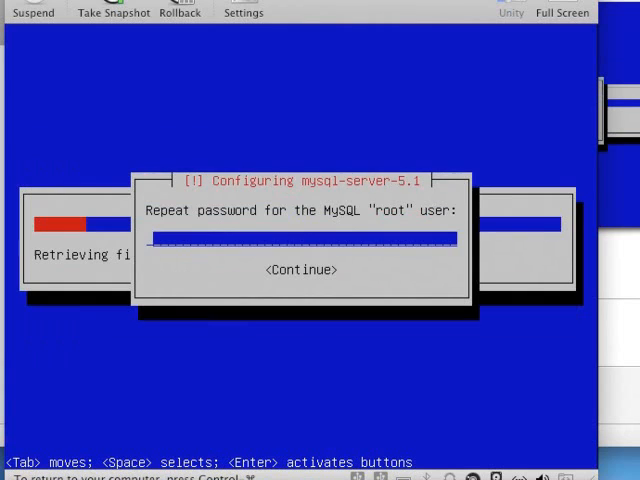
pyautogui.write('***')
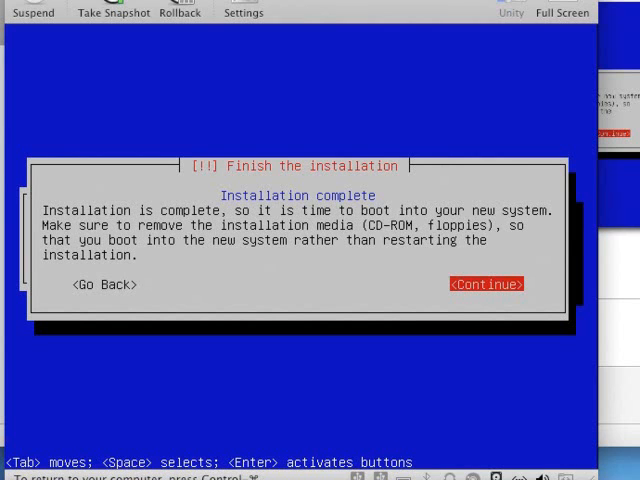
# Finish the installation and reboot into the new Ubuntu 10.04 system.
pyautogui.click(488, 284)
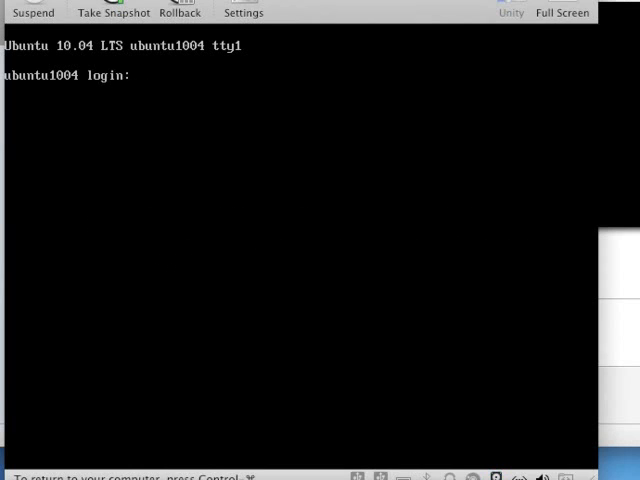
# Log in at the ubuntu1004 console as user1.
pyautogui.write('u')
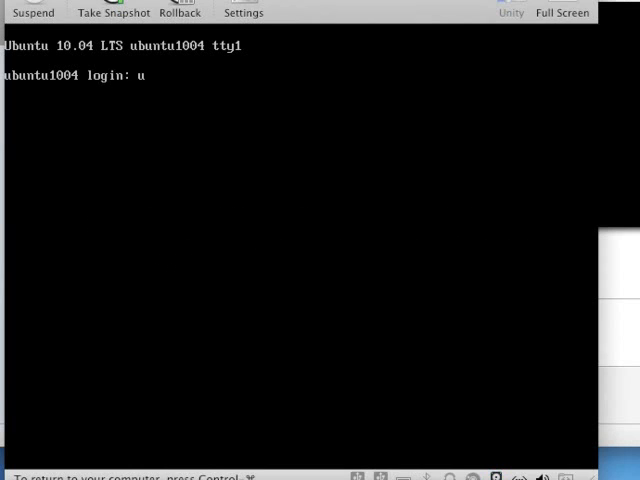
pyautogui.write('ser1')
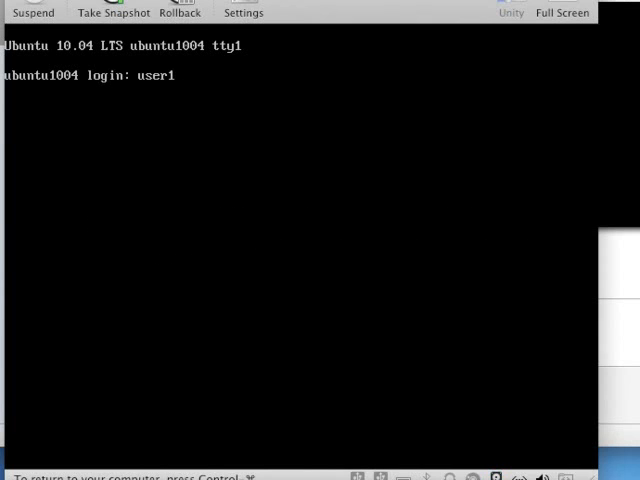
pyautogui.press('Return')
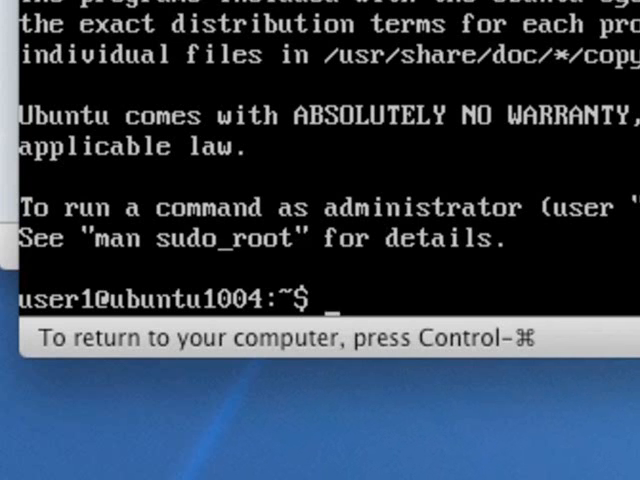
# Run ifconfig to list eth0's IP address 192.168.26.133.
pyautogui.write('ifconfig')
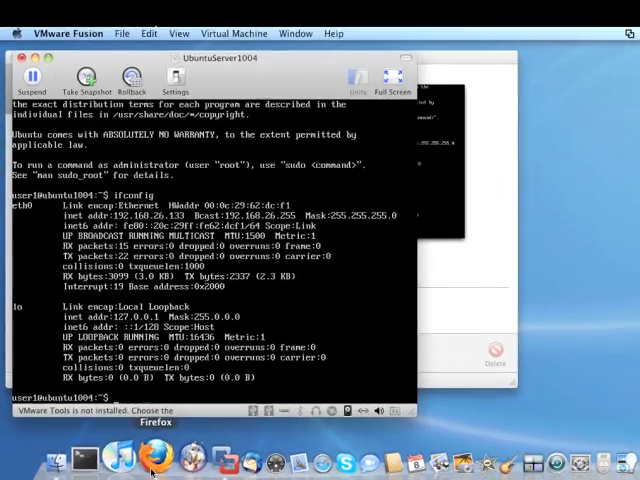
# Switch to Firefox and enter 192.168.26. in the address bar toward the server's IP.
pyautogui.click(152, 458)
pyautogui.write('192168')
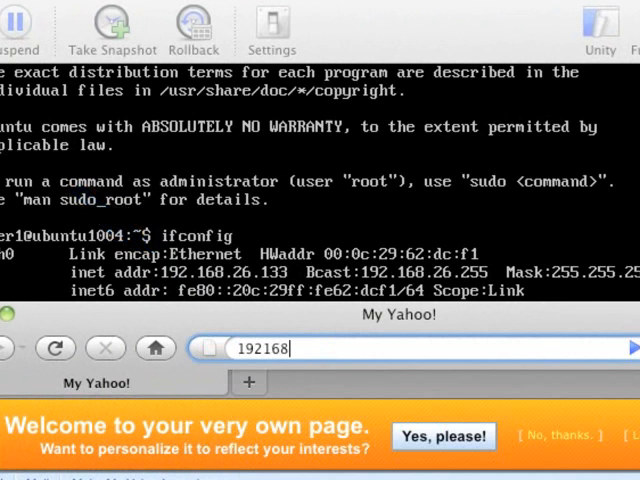
pyautogui.press('BackSpace')
pyautogui.write('.')
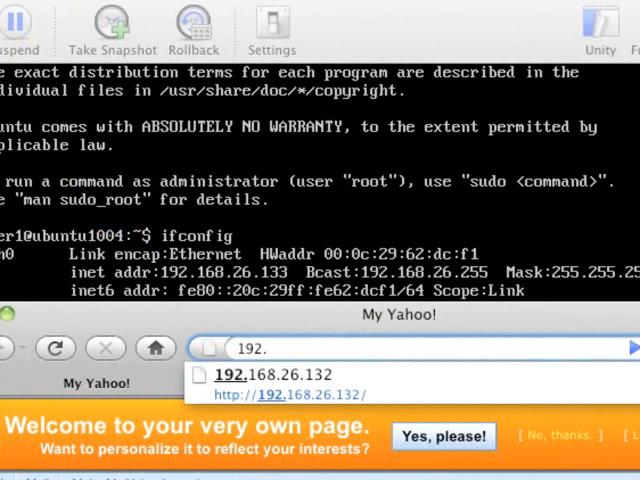
pyautogui.write('168')
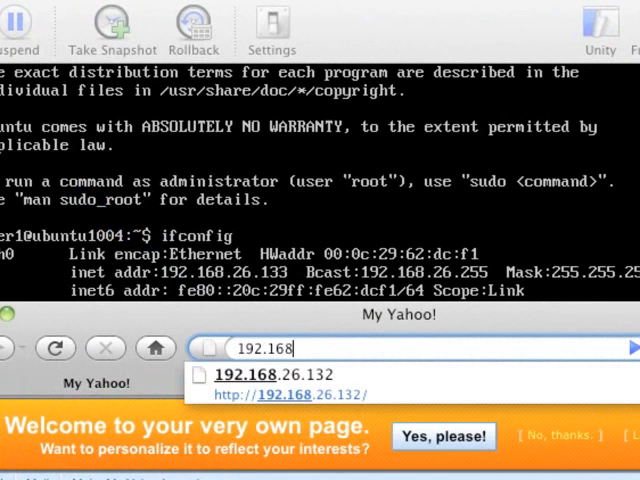
pyautogui.write('.')
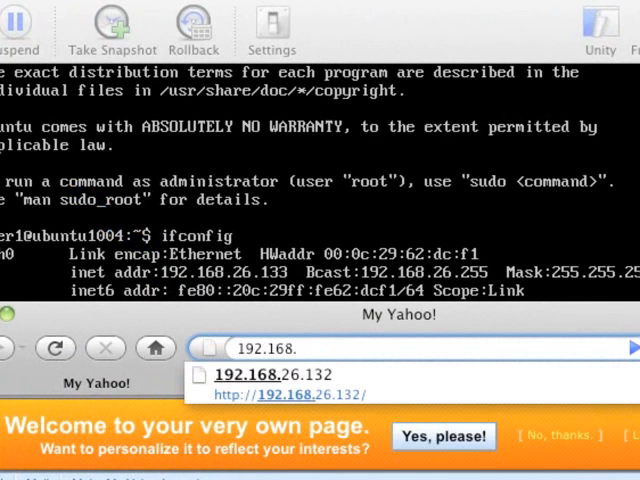
pyautogui.write('26.')
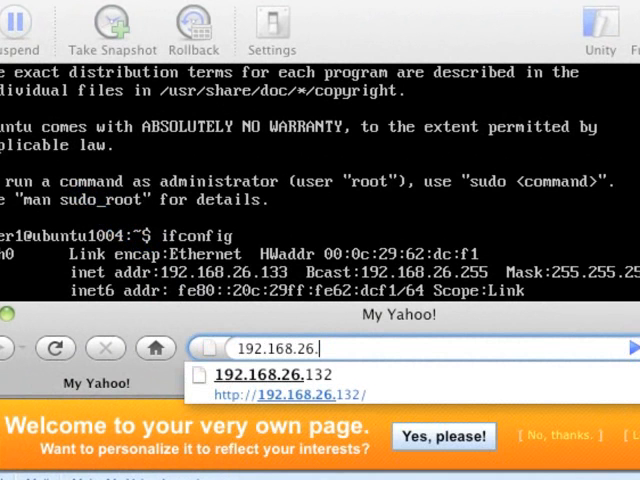